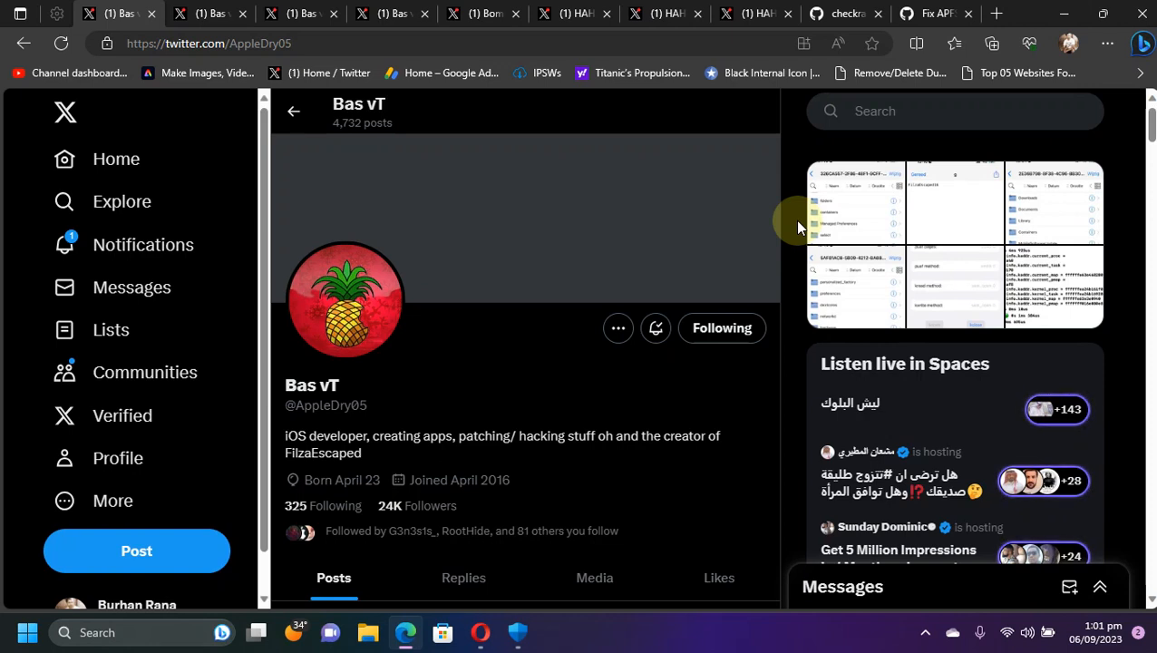
{"action": "mouse_move", "coordinate": [312, 330]}
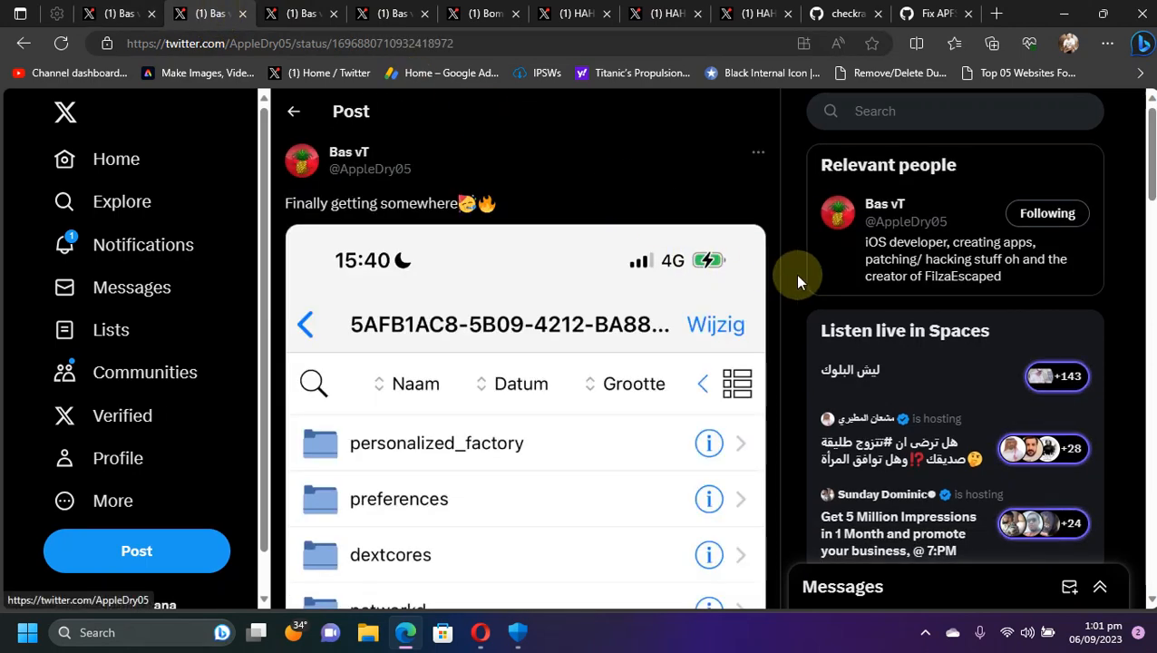
{"action": "mouse_move", "coordinate": [787, 287]}
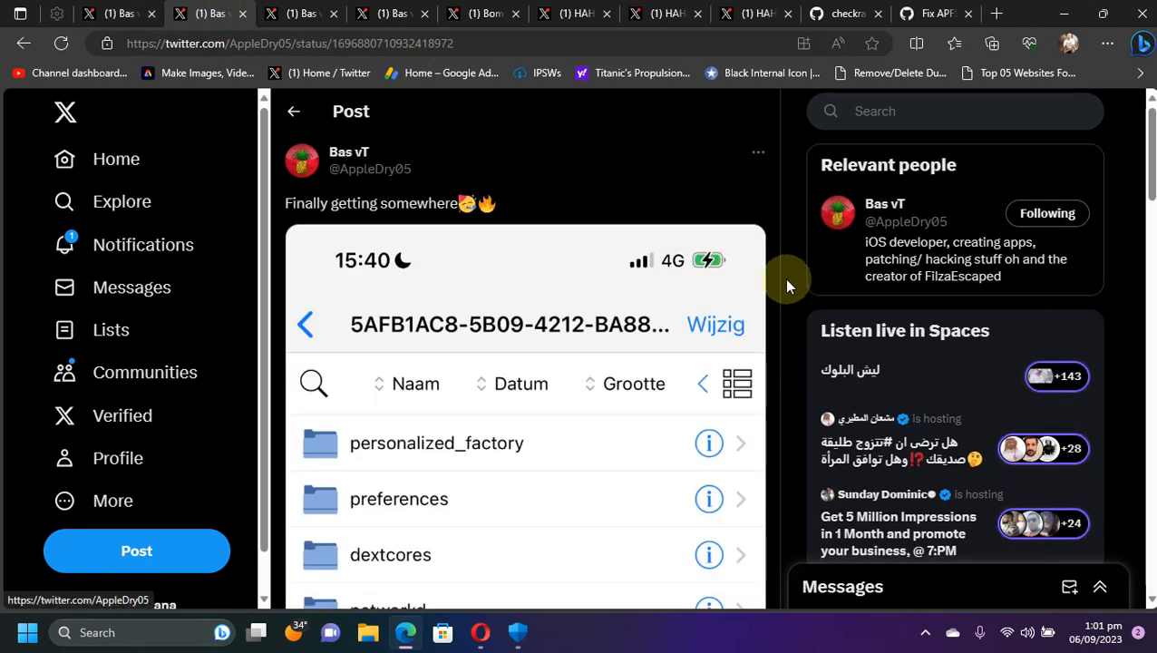
Step: Scroll through Bas vT's posts showing the created file and writing to it
{"action": "scroll", "scroll_direction": "down", "scroll_amount": 3}
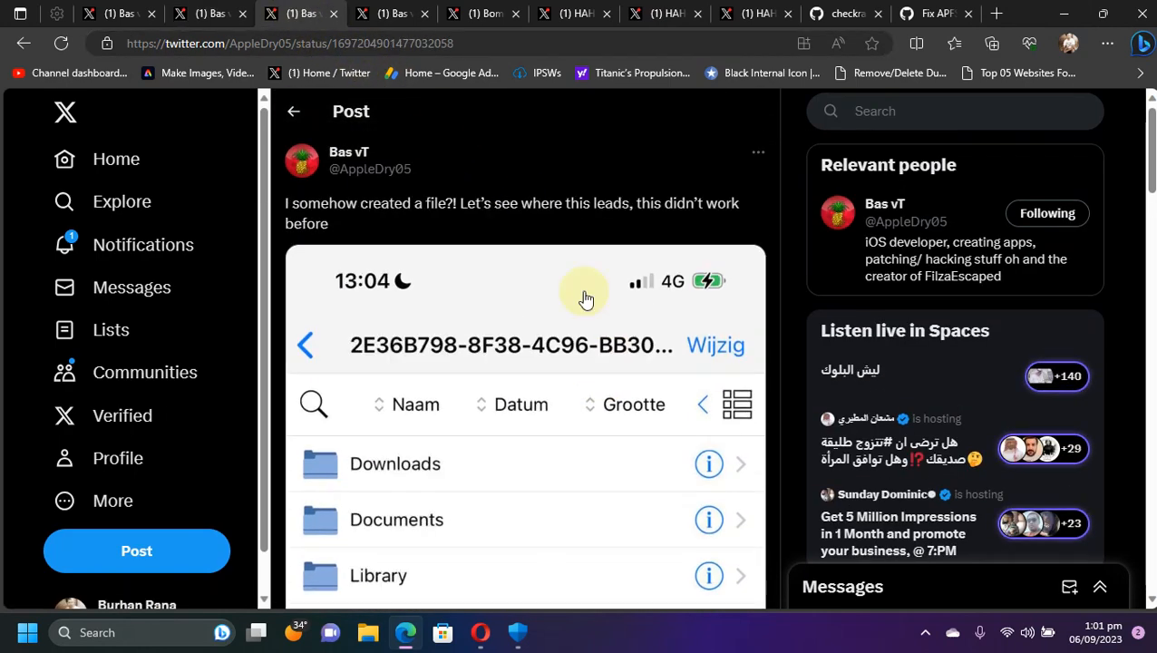
{"action": "scroll", "scroll_direction": "down", "scroll_amount": 3}
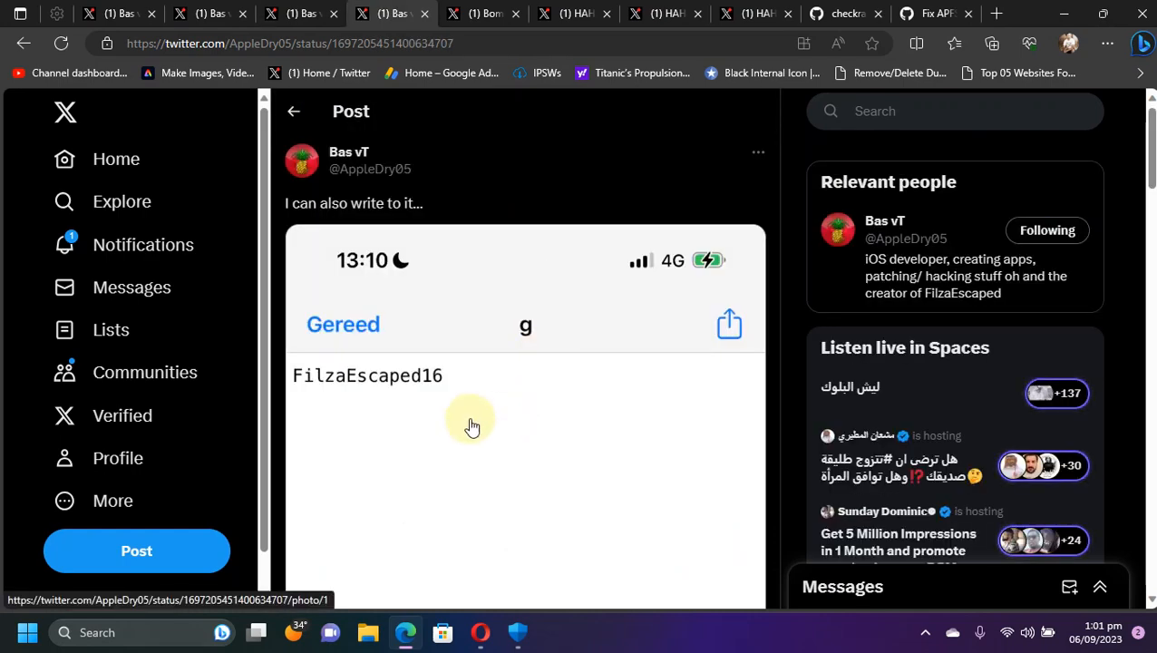
{"action": "mouse_move", "coordinate": [587, 438]}
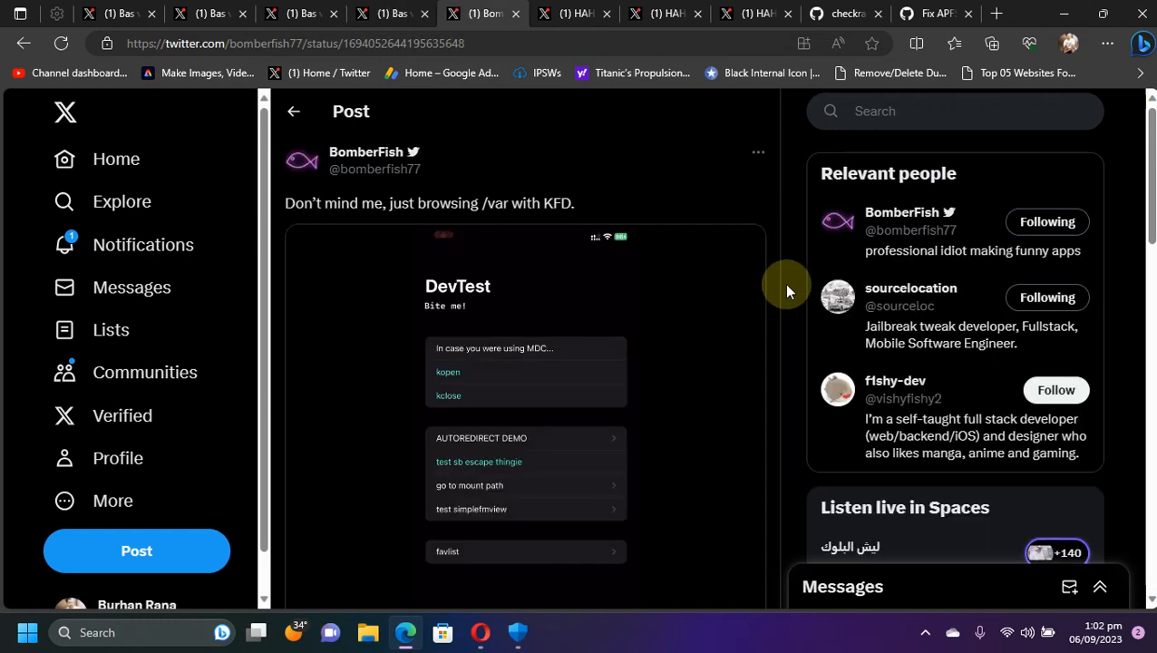
{"action": "mouse_move", "coordinate": [566, 225]}
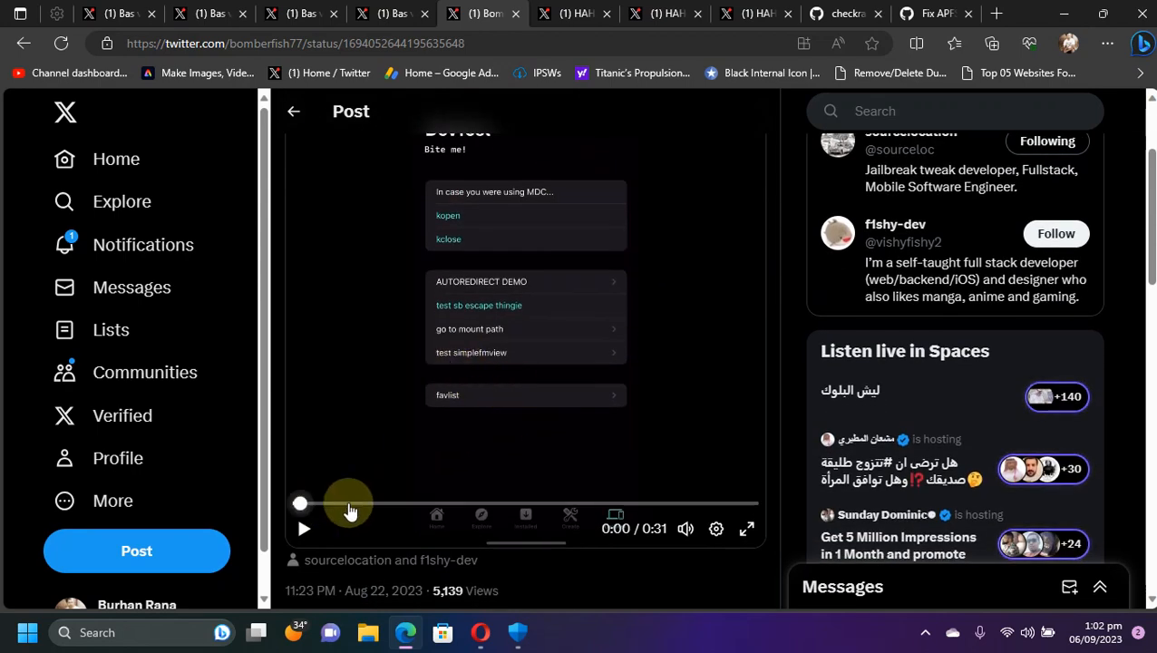
Step: View BomberFish's KFD /var browsing post and its demo video
{"action": "left_click", "coordinate": [305, 528]}
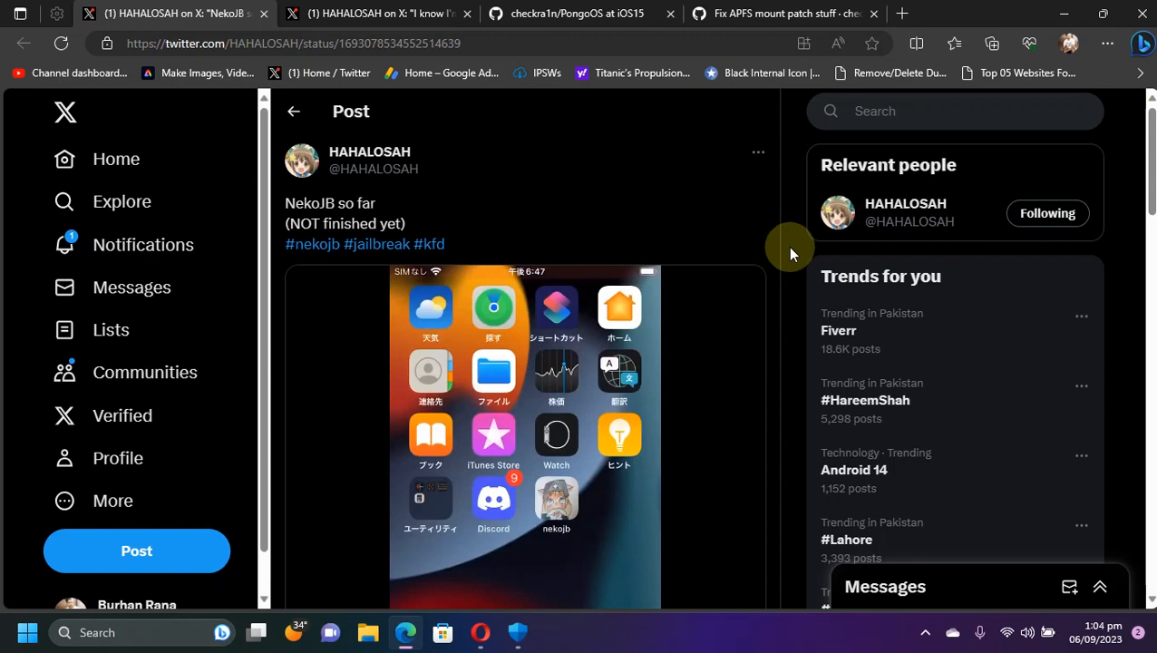
{"action": "mouse_move", "coordinate": [797, 298]}
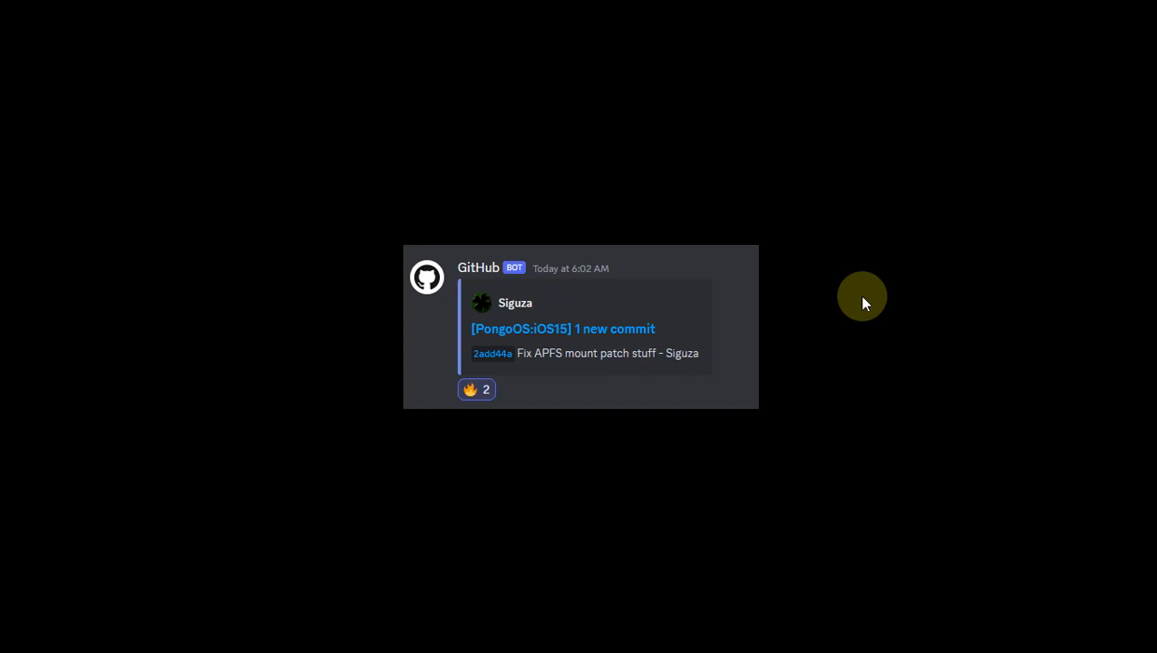
Step: Follow the GitHub bot's PongoOS:iOS15 new commit link to the branch page
{"action": "left_click", "coordinate": [562, 328]}
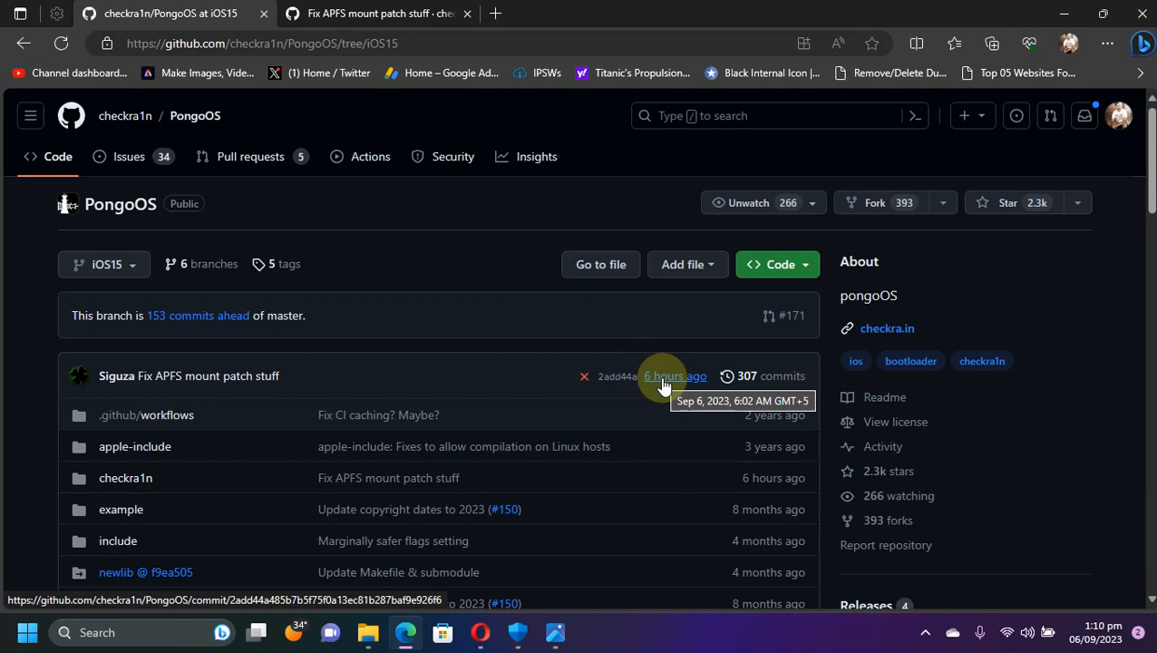
Step: View Siguza's 'Fix APFS mount patch stuff' commit diff for main.c down to the comments
{"action": "left_click", "coordinate": [675, 375]}
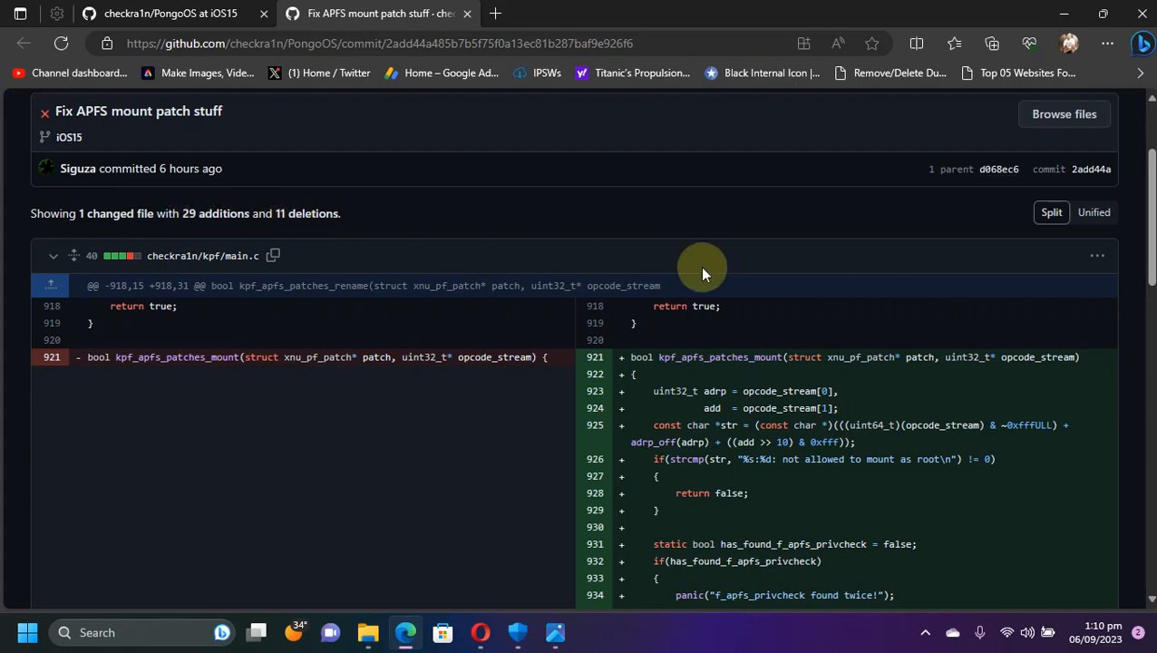
{"action": "scroll", "scroll_direction": "down", "scroll_amount": 3}
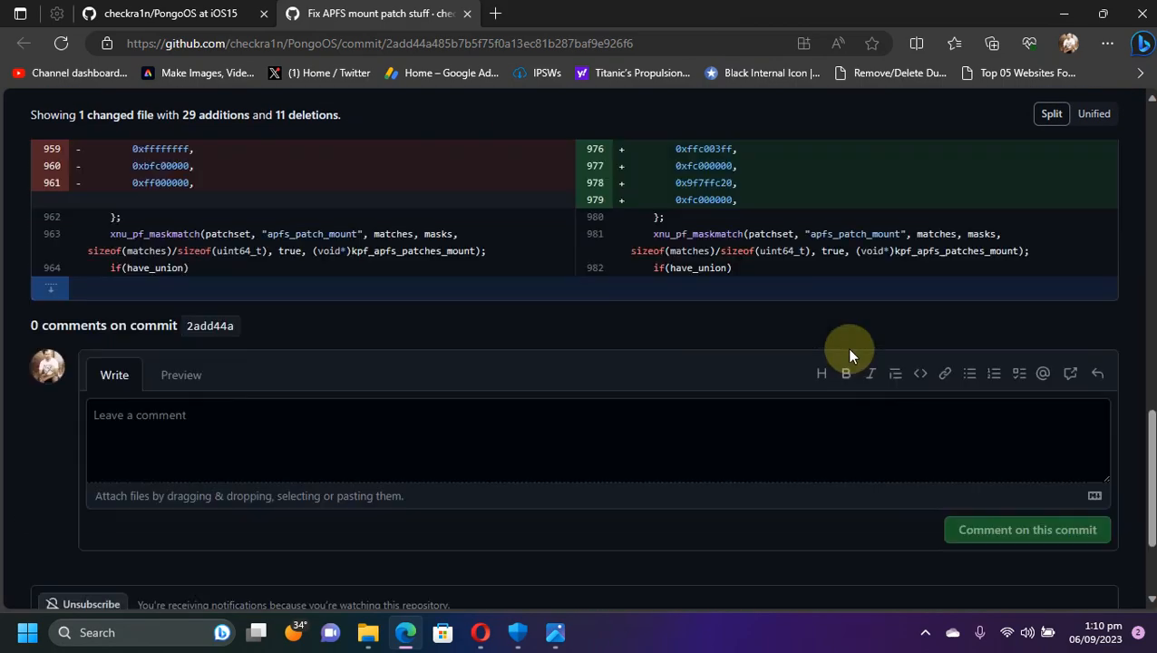